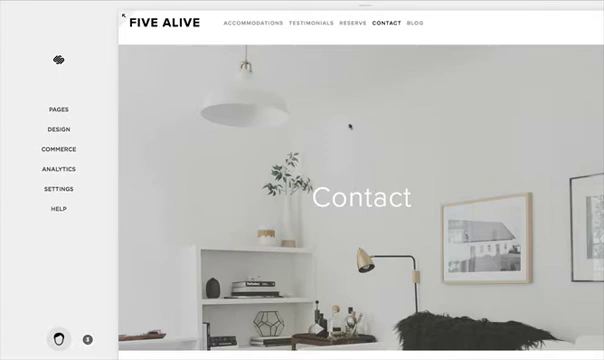
Inspect the Contact page's hero banner image to reveal its wrapper element in DevTools.
right_click(344, 190)
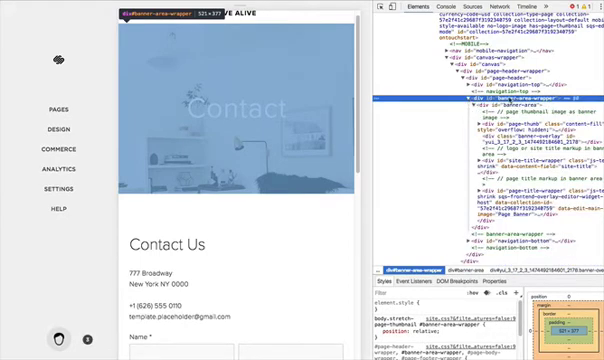
Pin down the banner wrapper node in the Elements panel alongside the Contact page settings.
right_click(490, 104)
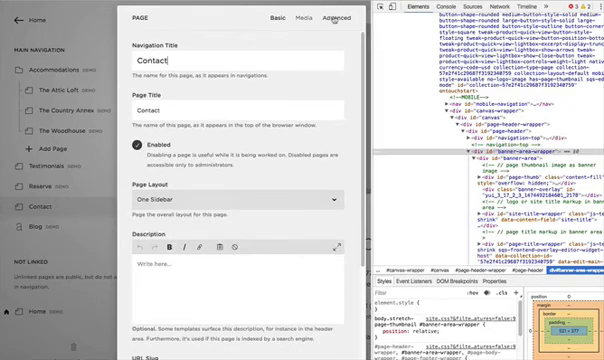
Switch the Contact page settings to Advanced to reach Page Header Code Injection.
click(340, 18)
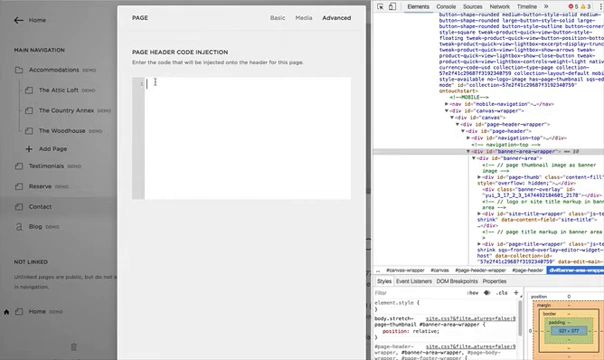
Enter a <style> block setting #banner-area-wrapper to display: none in the header injection.
text(<style>)
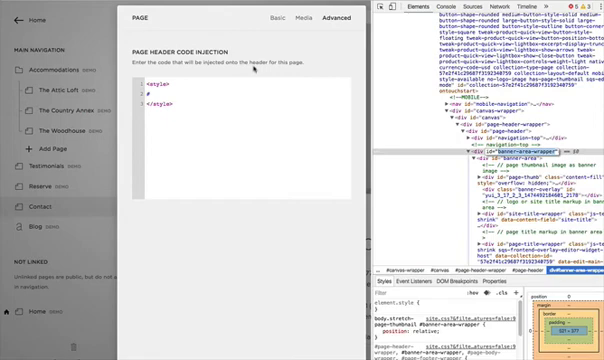
text(#banner-area-wrapper {display)
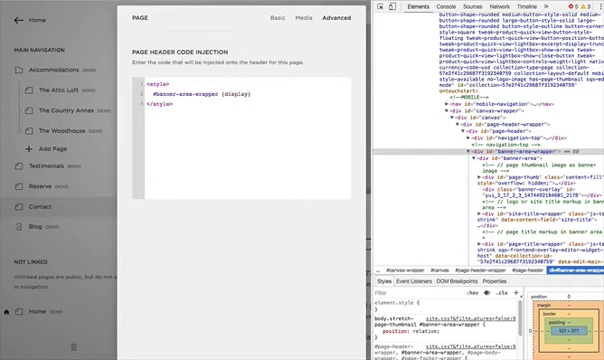
text(none)
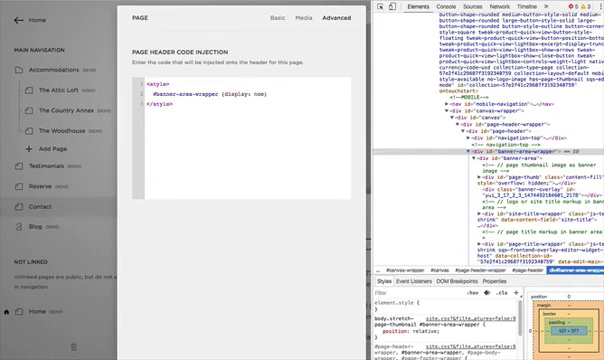